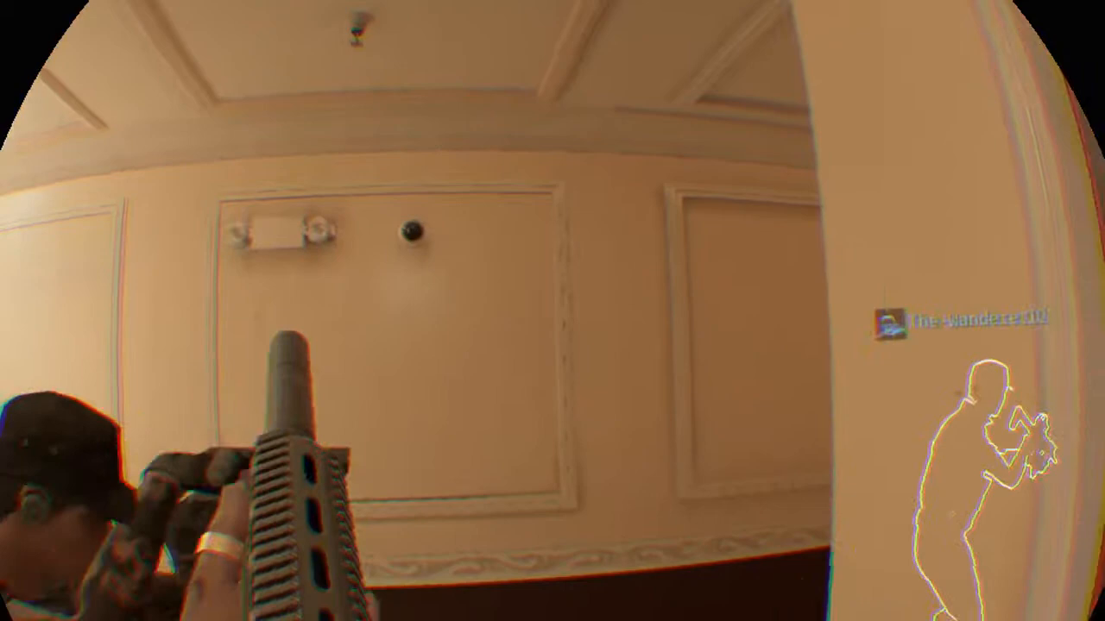
{"action": "mouse_move", "coordinate": [553, 311]}
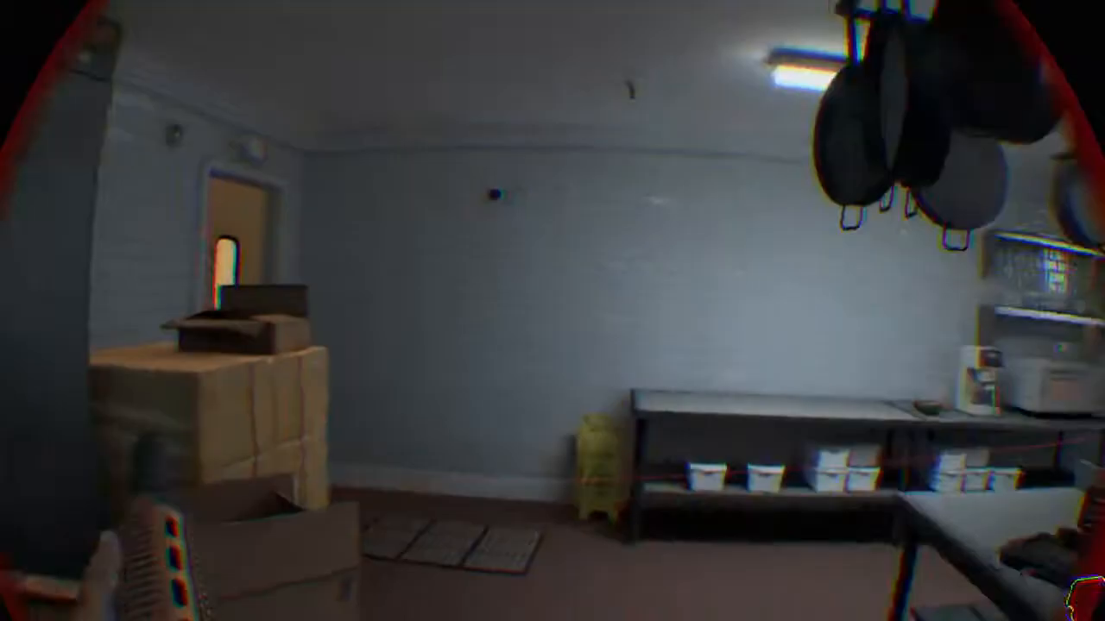
{"action": "mouse_move", "coordinate": [553, 311]}
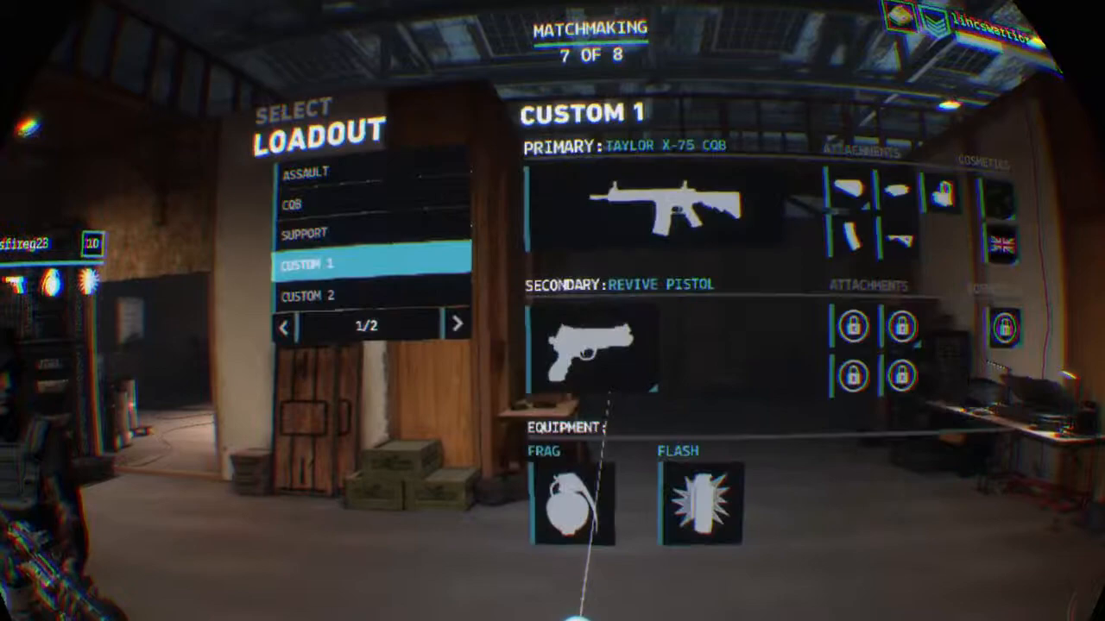
Open the Tactical equipment grid from Custom 1's Flash slot.
{"action": "left_click", "coordinate": [699, 507]}
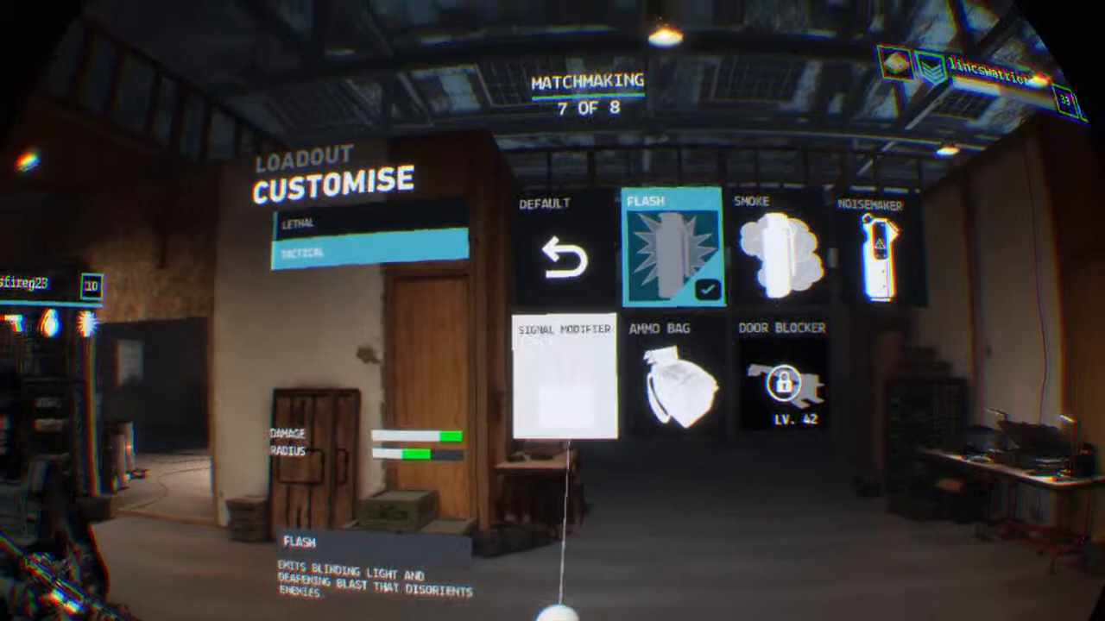